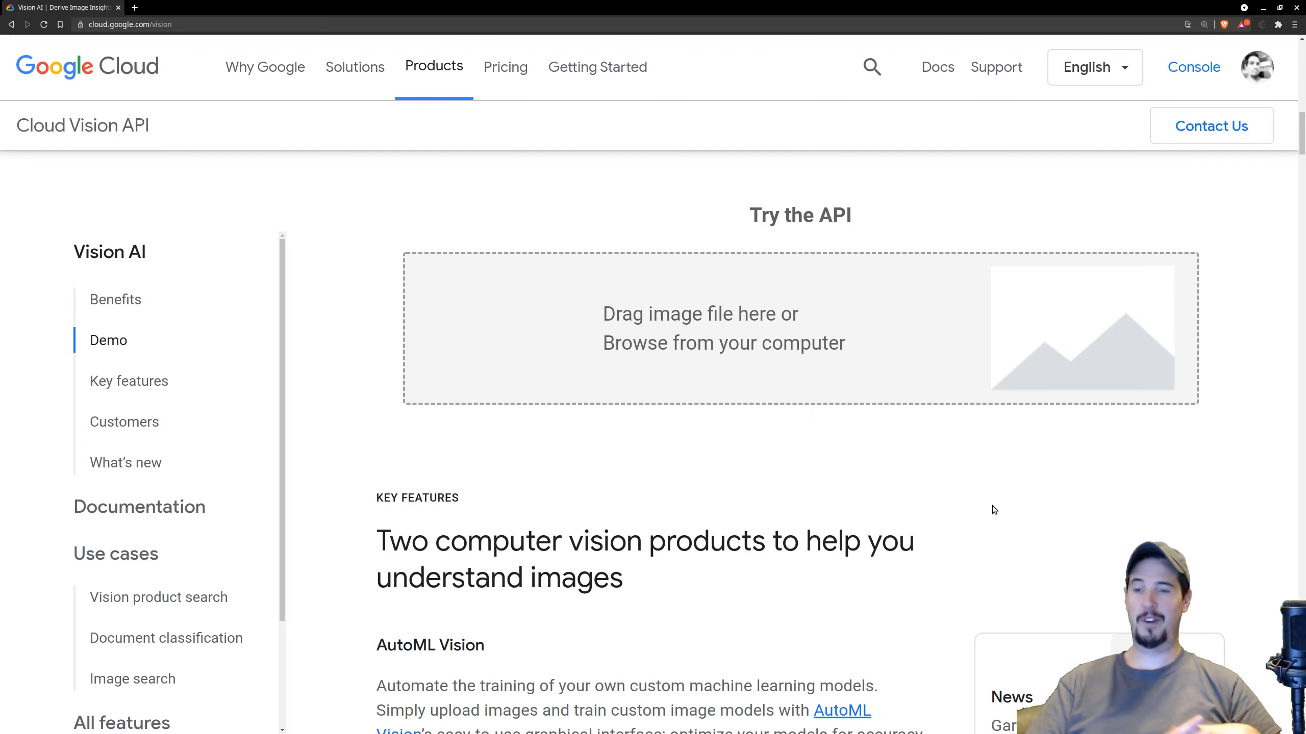
mouse_move(853, 381)
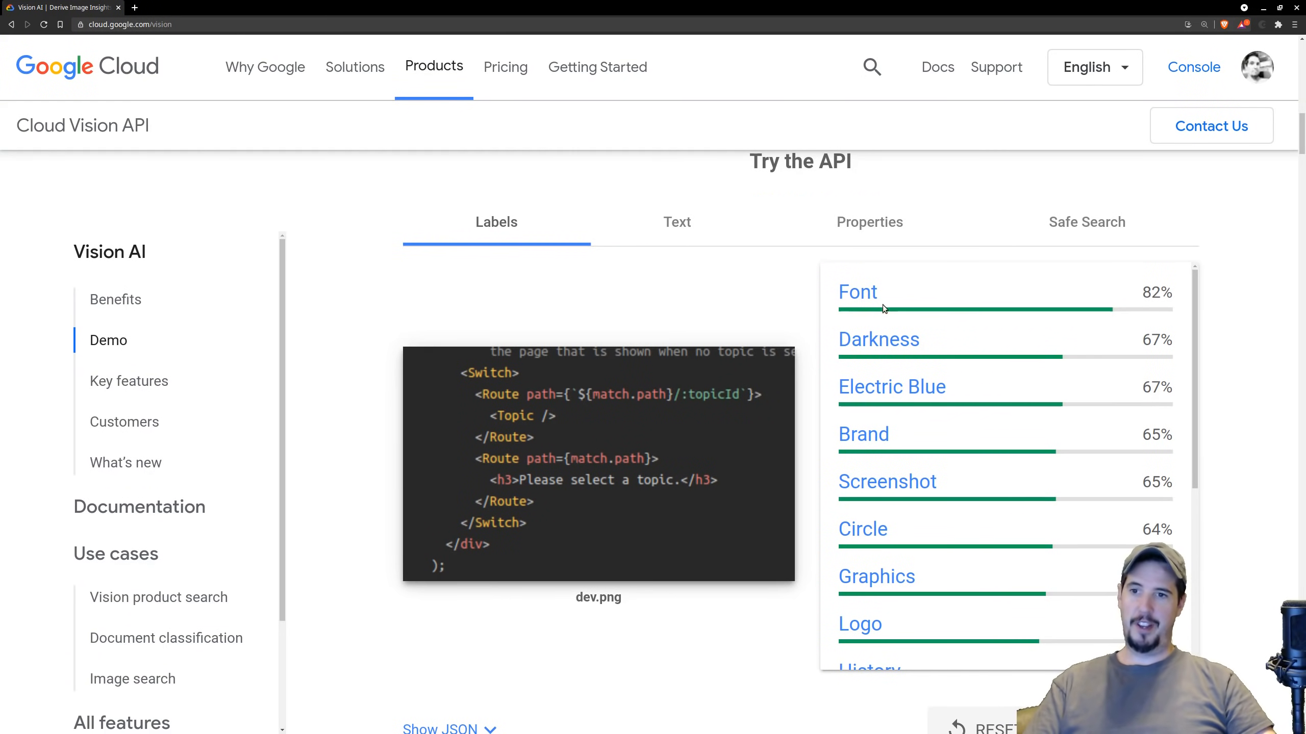
mouse_move(880, 353)
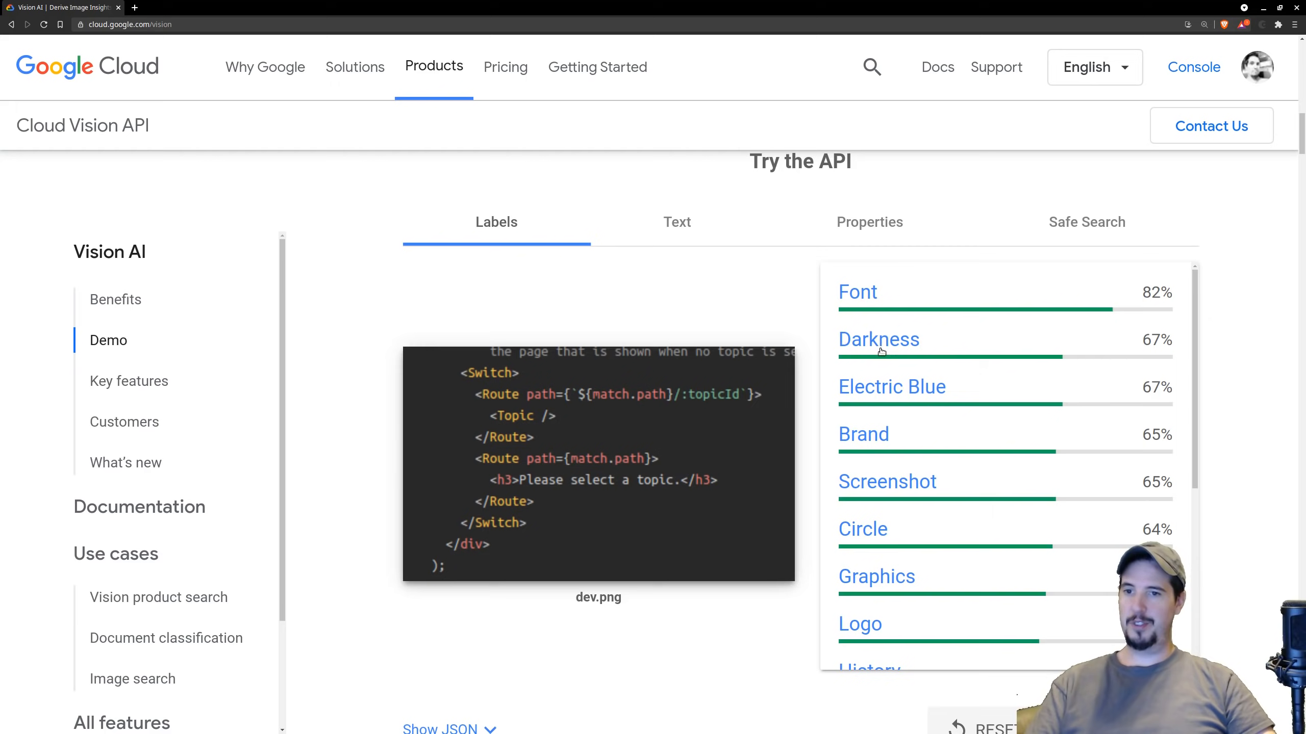
mouse_move(872, 524)
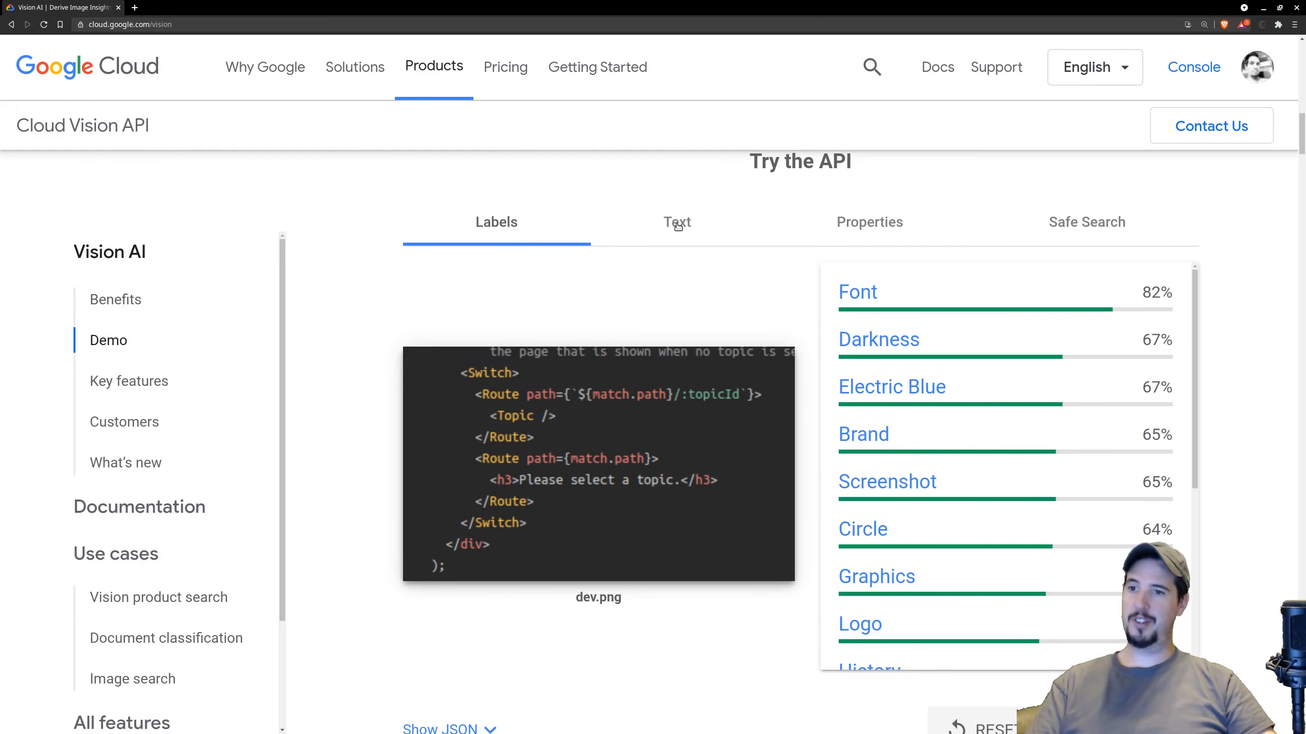
- View the text detected in dev.png and scroll its JSON response to the description
click(676, 221)
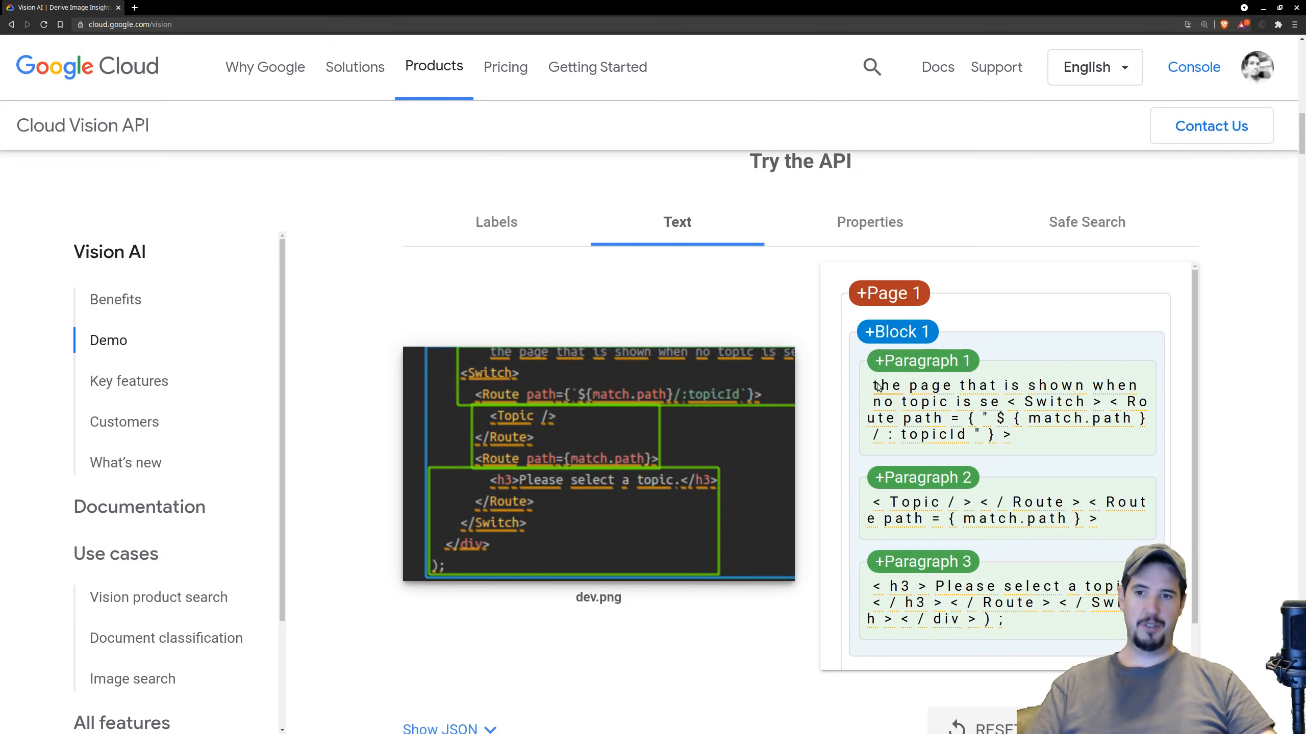
mouse_move(1215, 558)
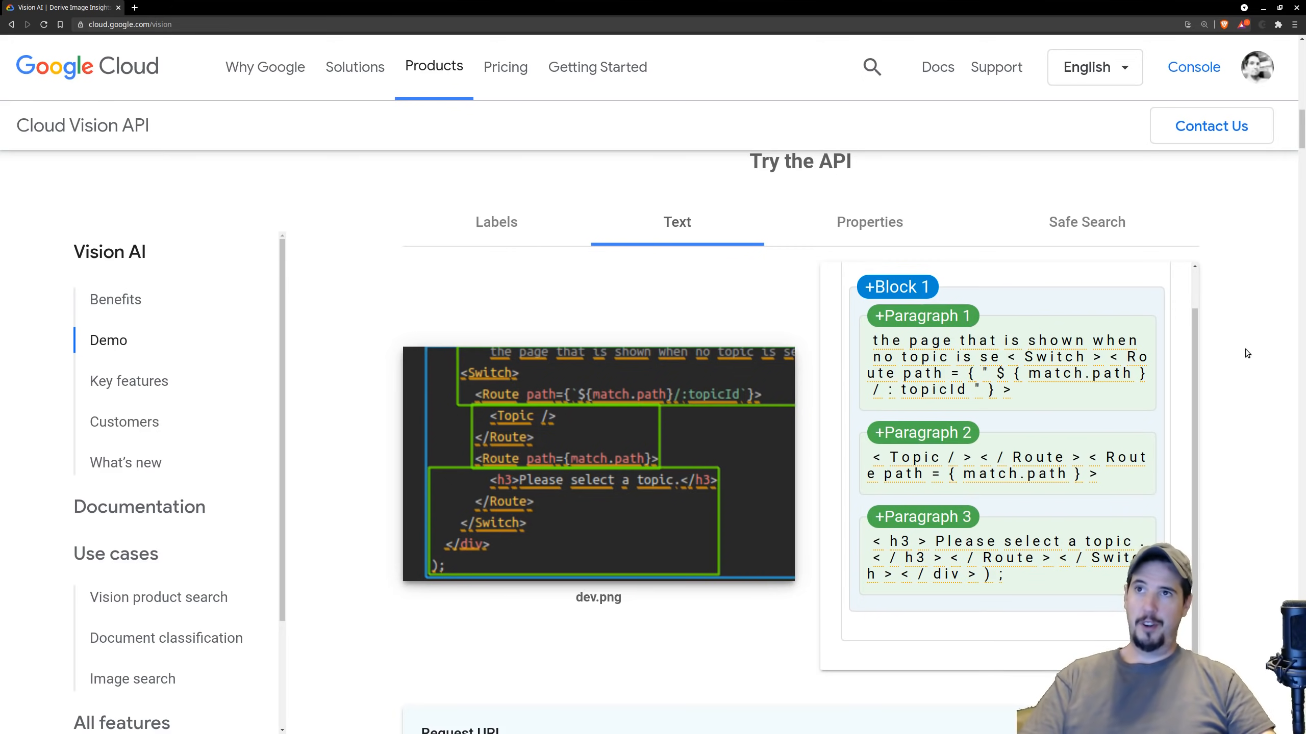
scroll(down, 3)
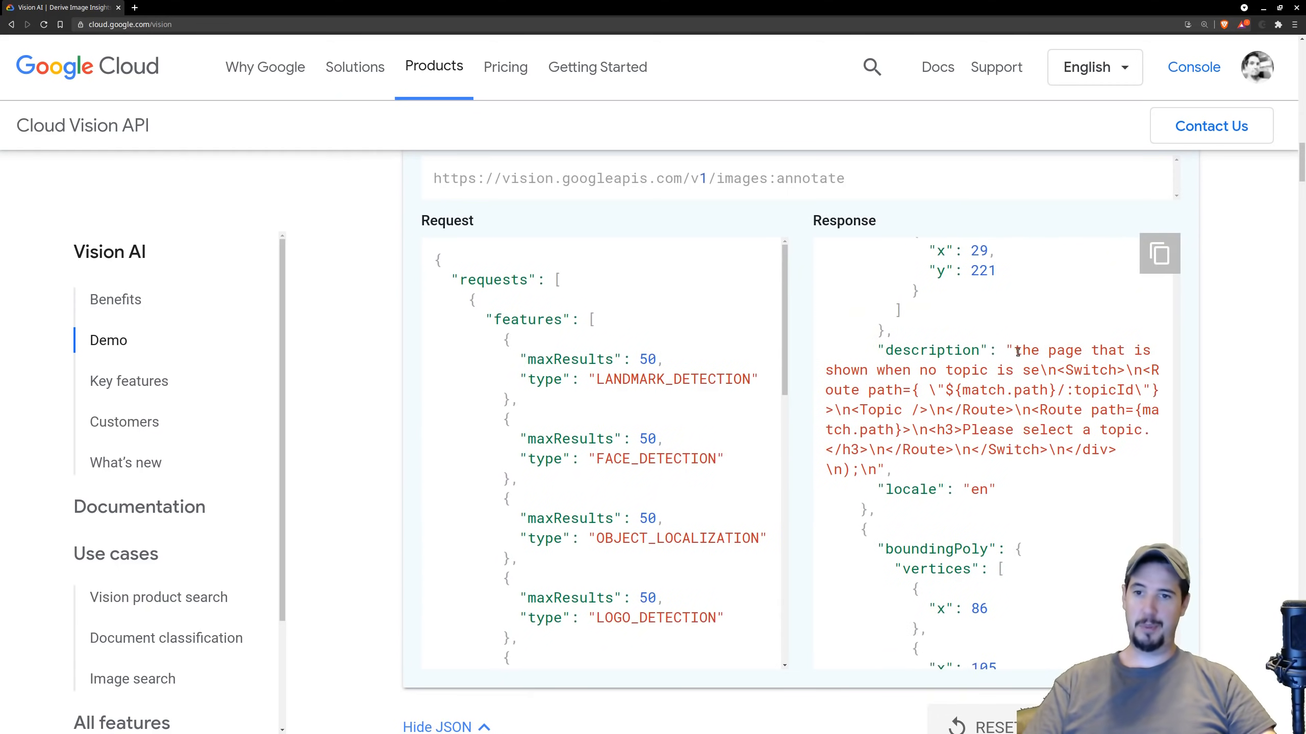
drag(1012, 350, 876, 470)
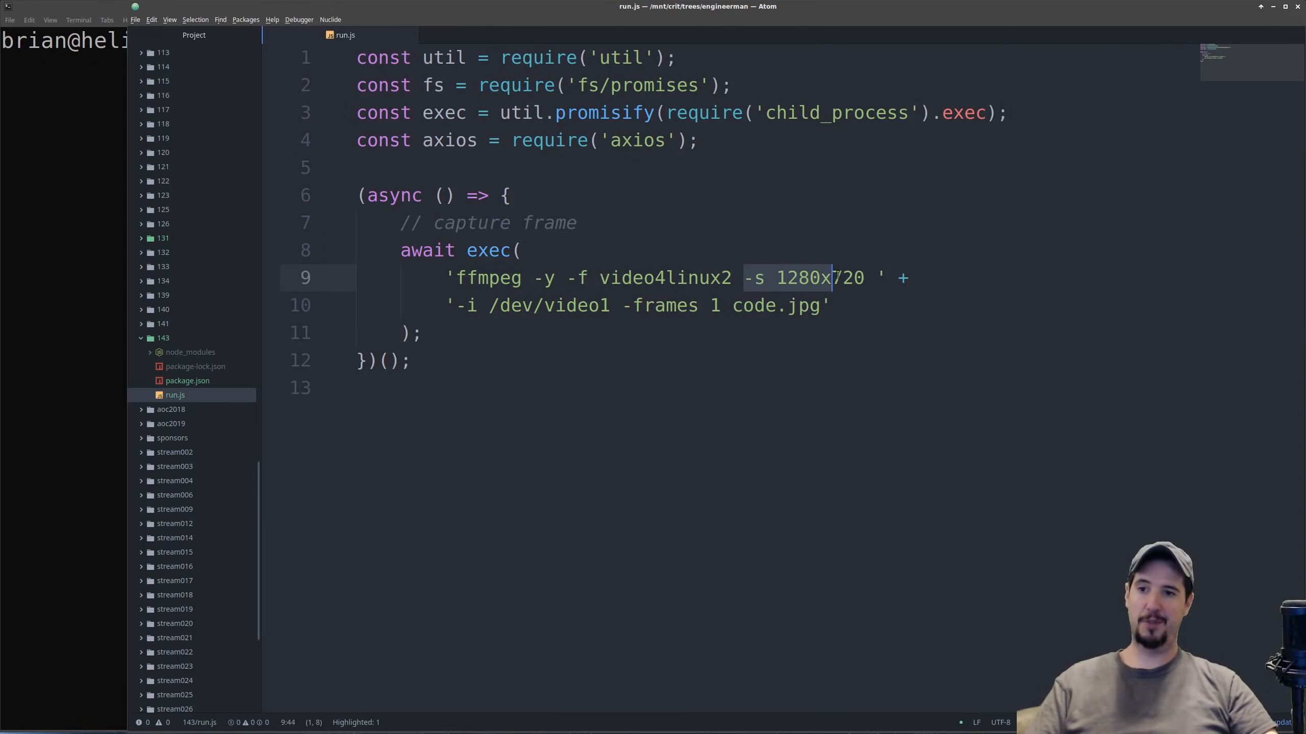
- Set the capture size to 1280x720 and add console.log(base64); after the base64 conversion
text(72)
text(const base64 = image.toString('base64');)
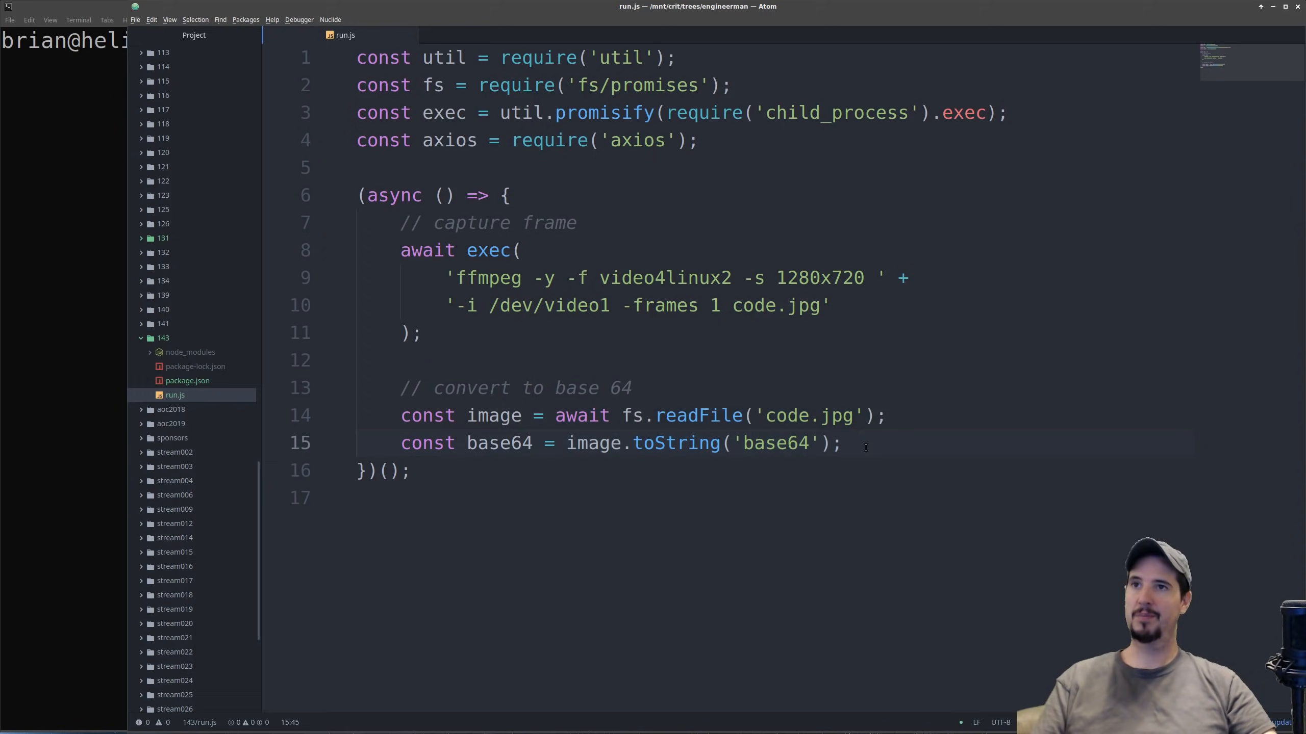
key(enter)
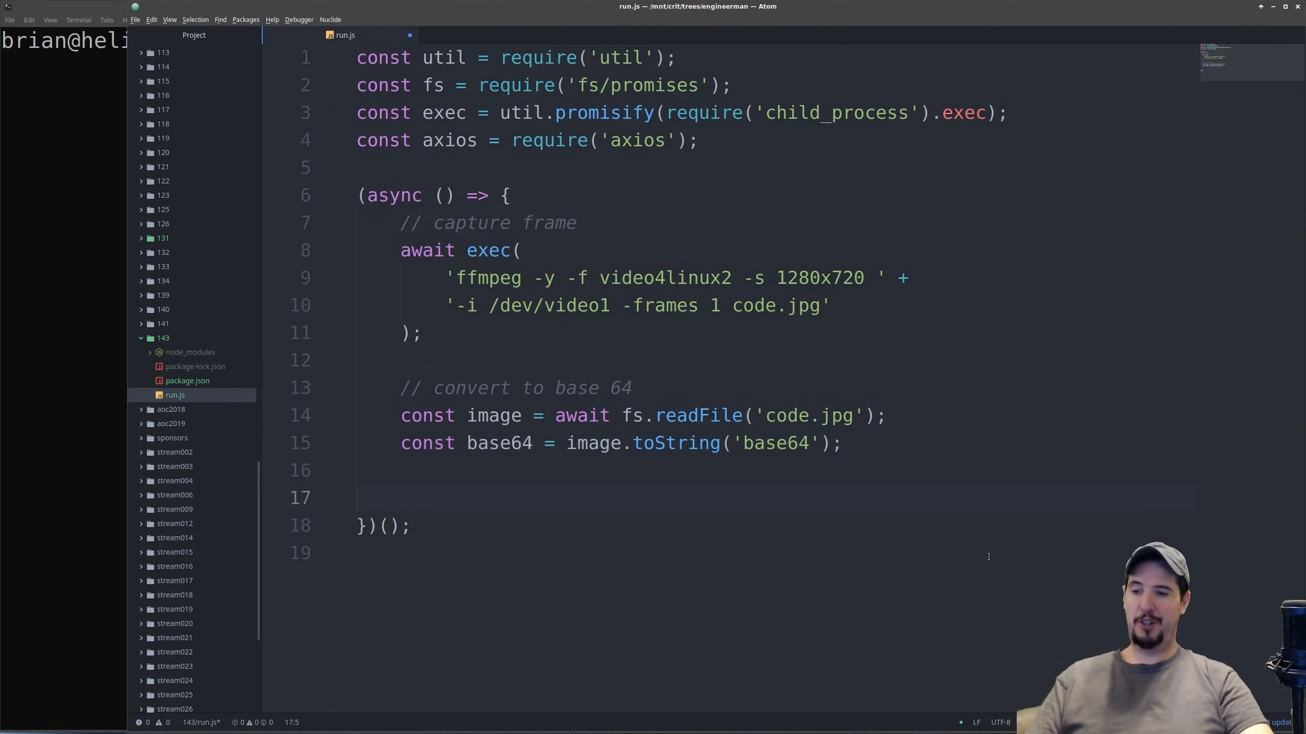
text(console.log(base)
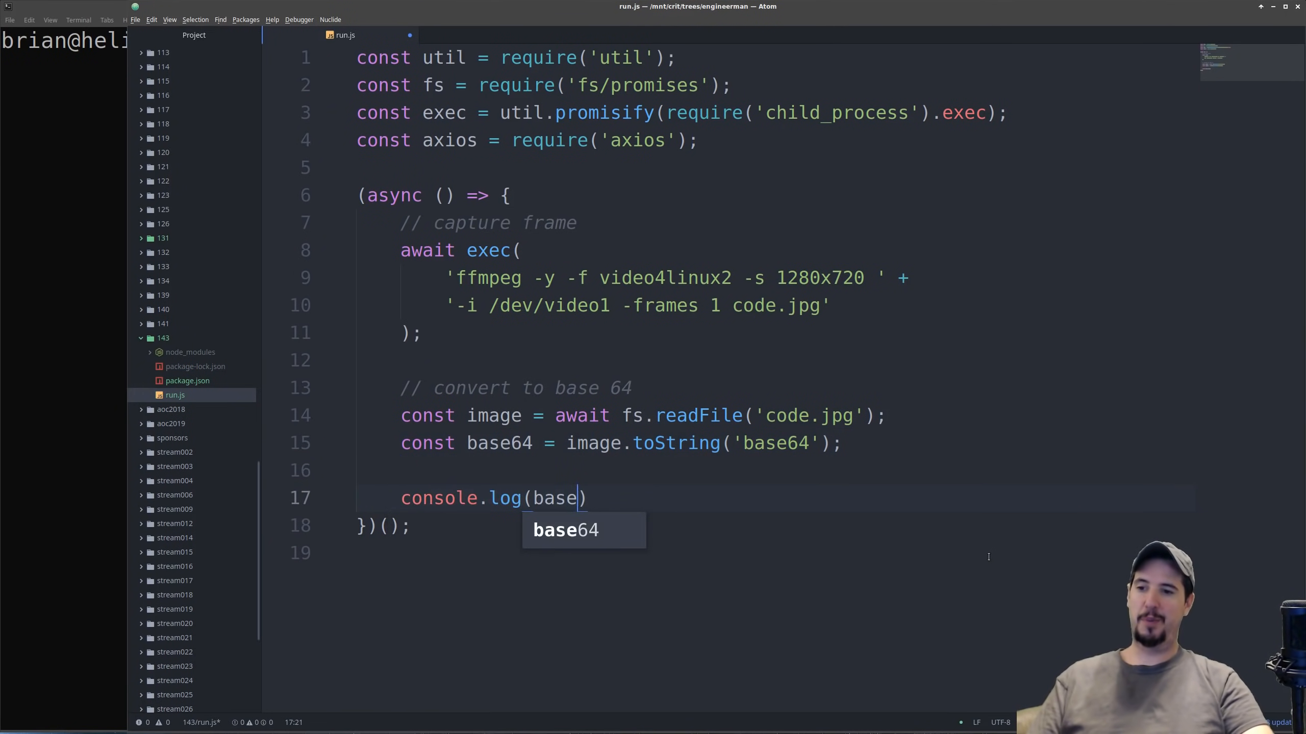
text(64);)
click(64, 41)
text(node run)
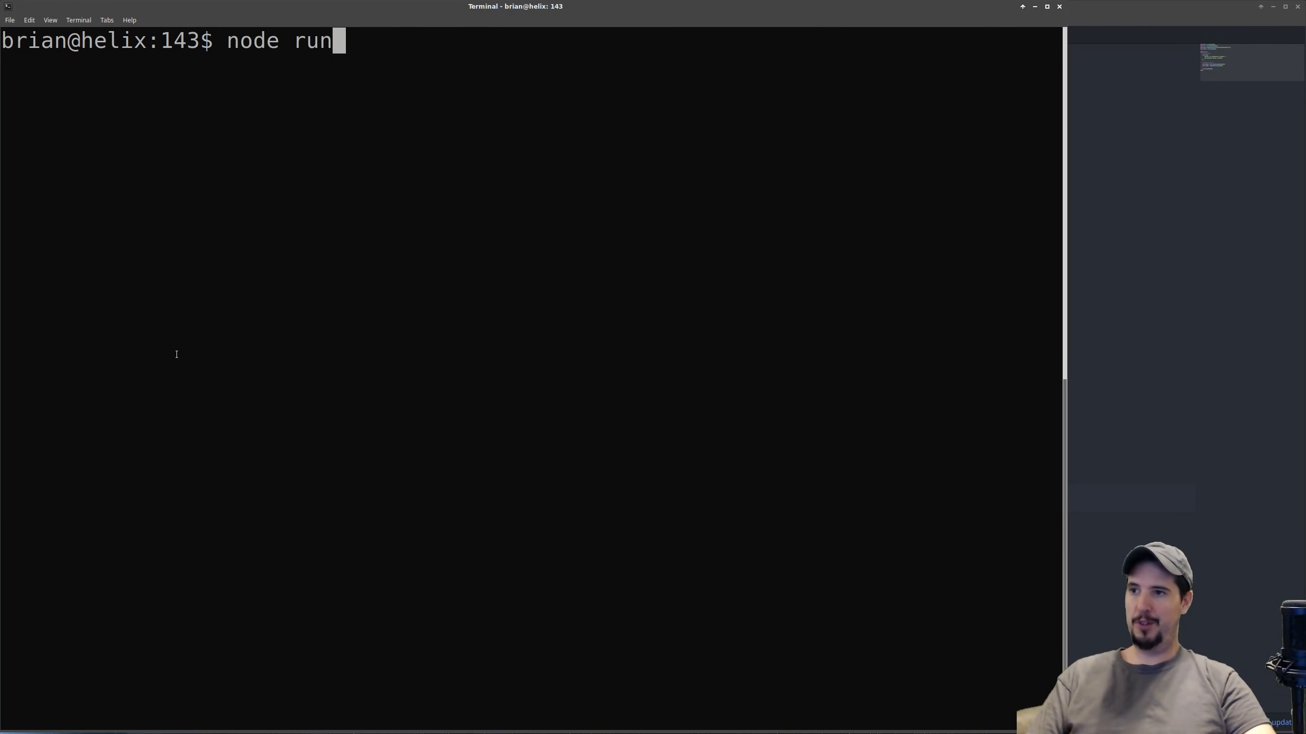
- Run node run.js to capture a webcam frame and check code.jpg in the folder
text(.js)
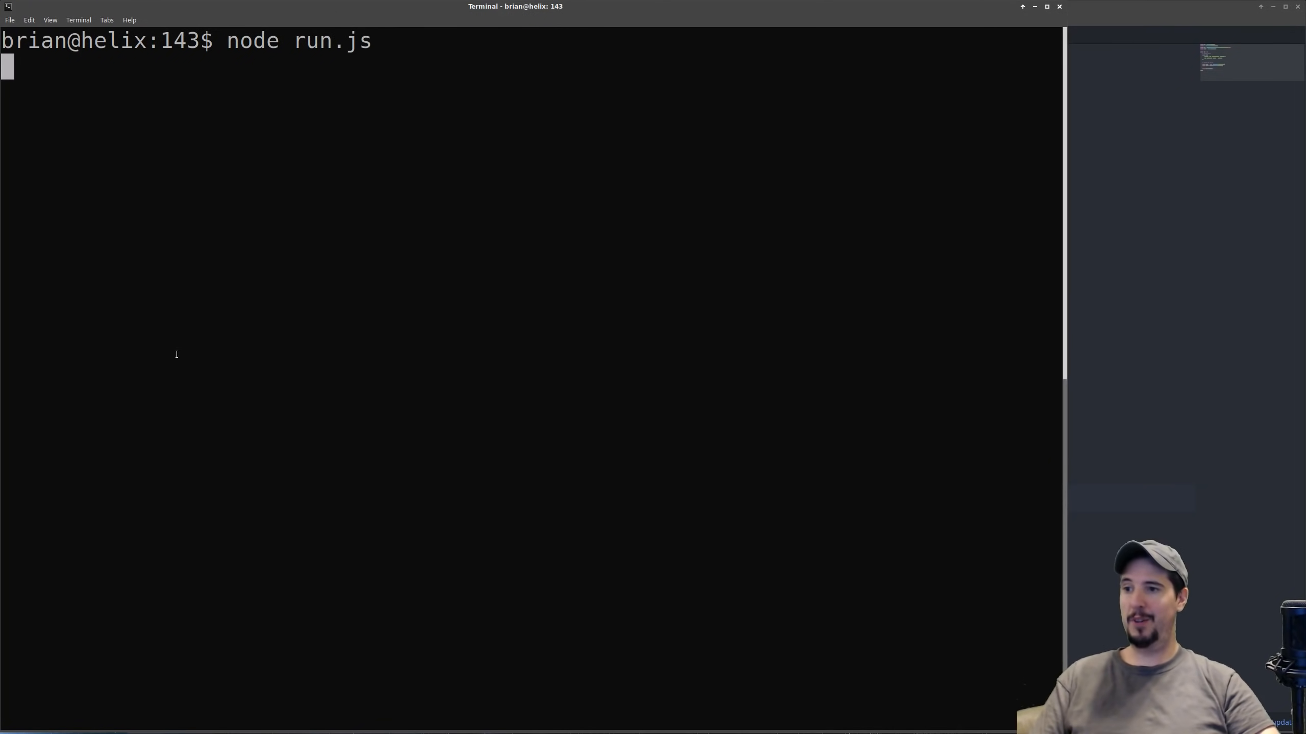
key(Return)
text(ls -l)
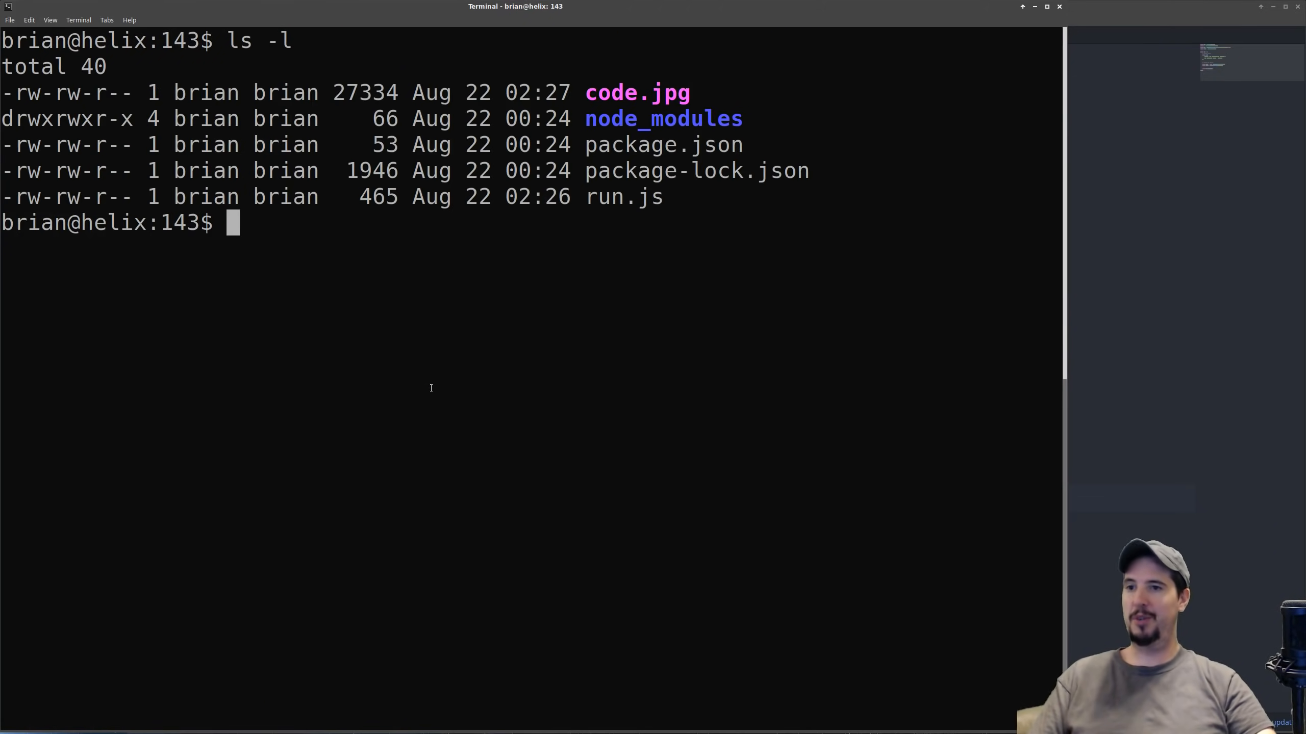
double_click(637, 92)
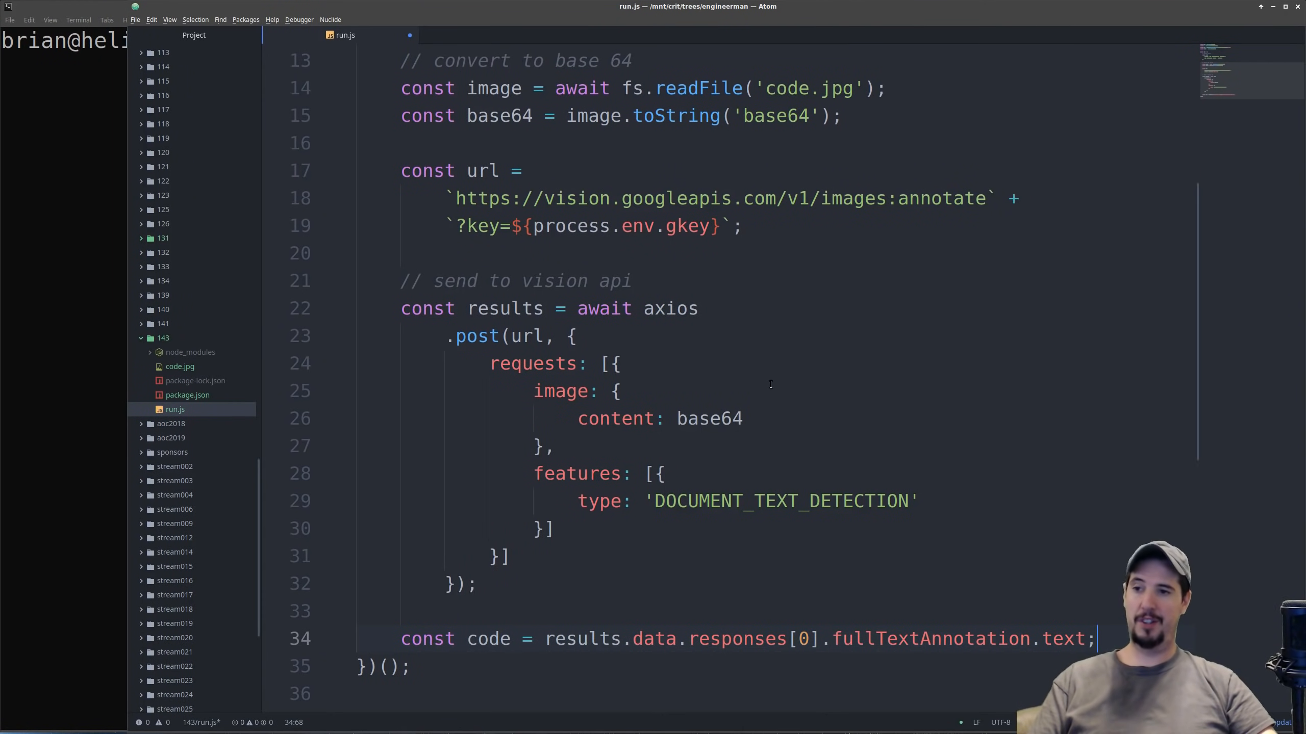
- Review the annotate URL, DOCUMENT_TEXT_DETECTION request and fullTextAnnotation.text extraction in run.js
click(459, 199)
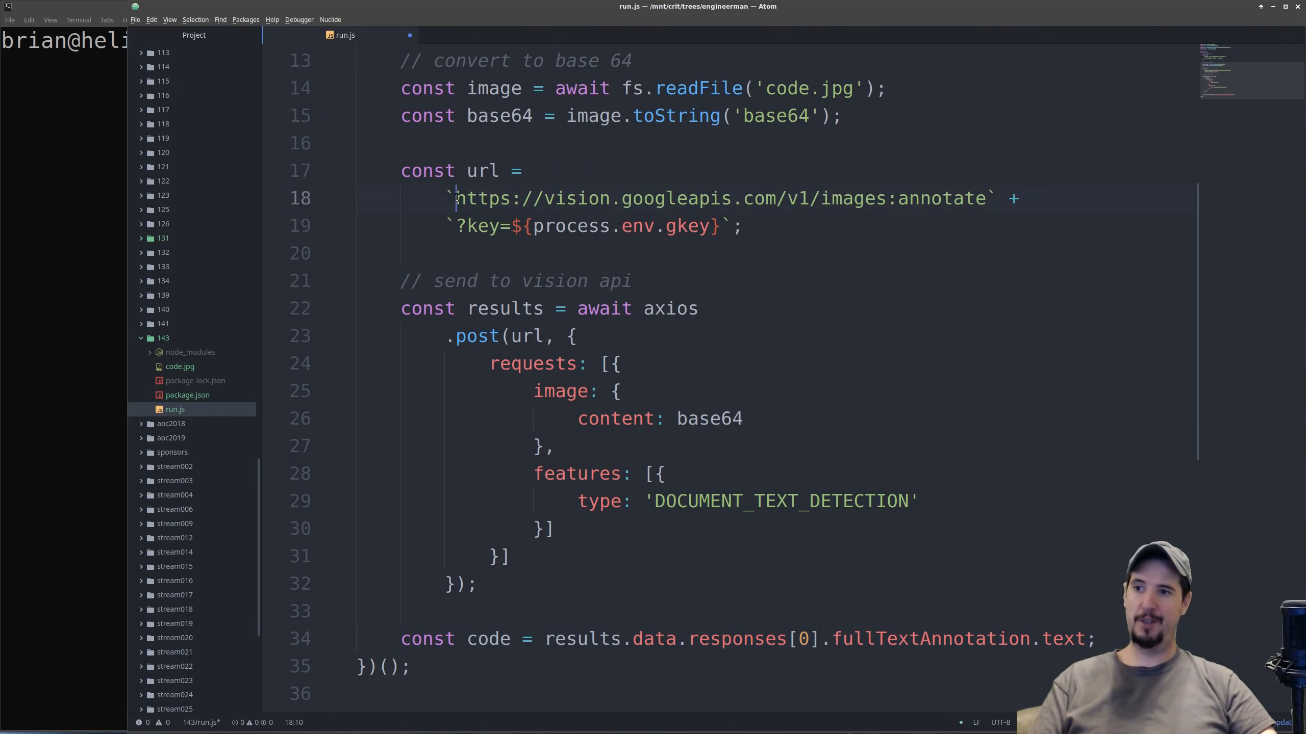
drag(459, 199, 984, 199)
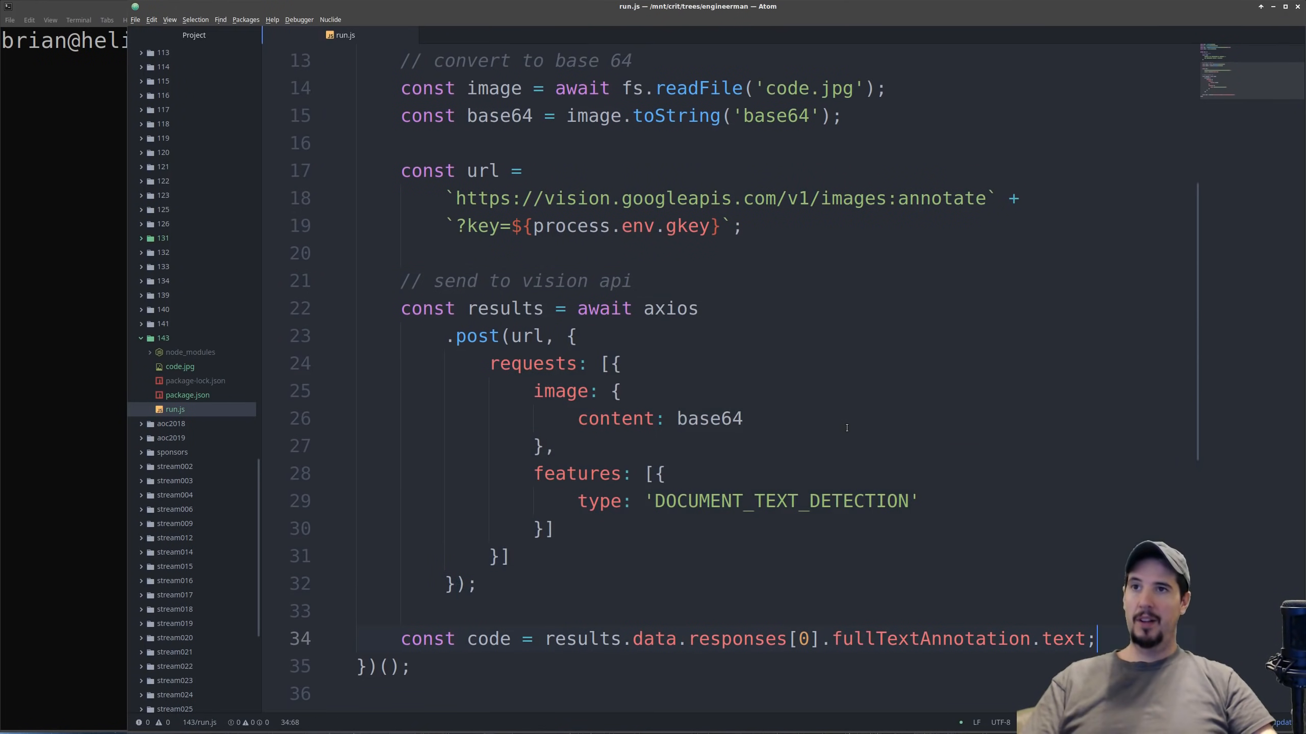
click(731, 418)
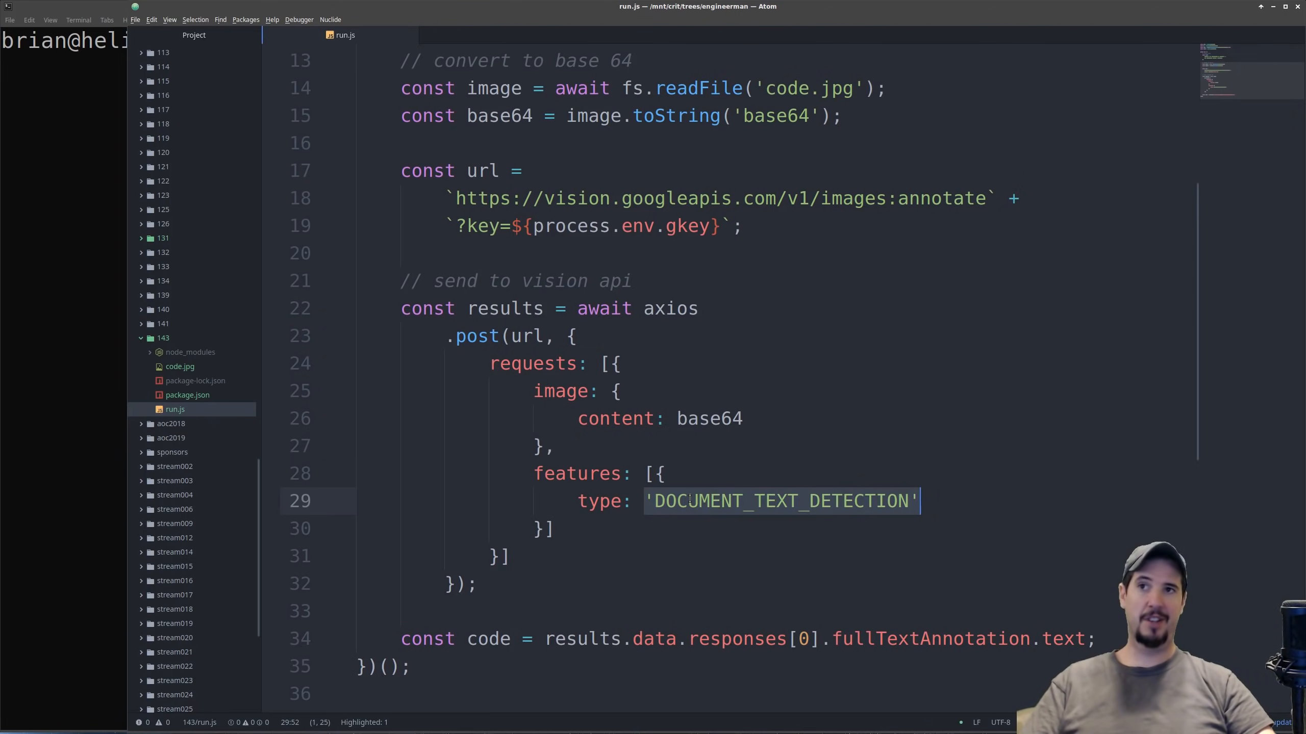
scroll(down, 3)
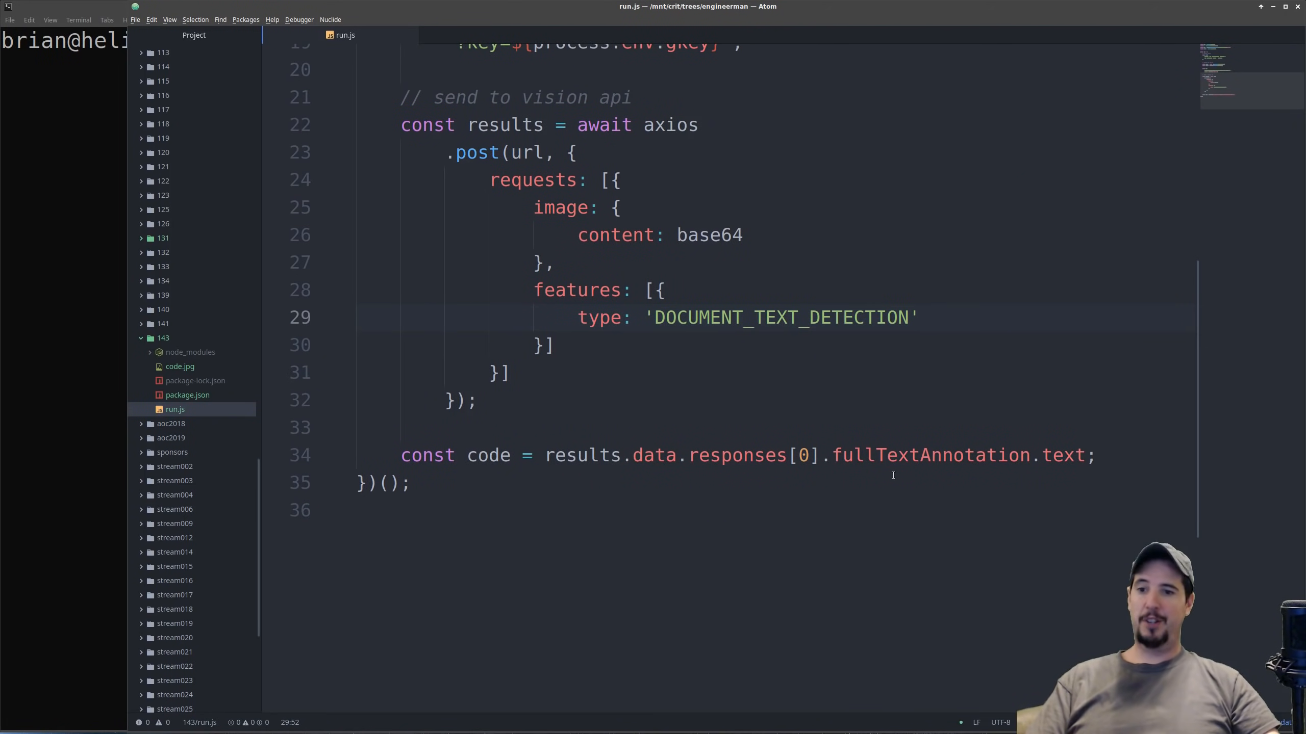
click(919, 318)
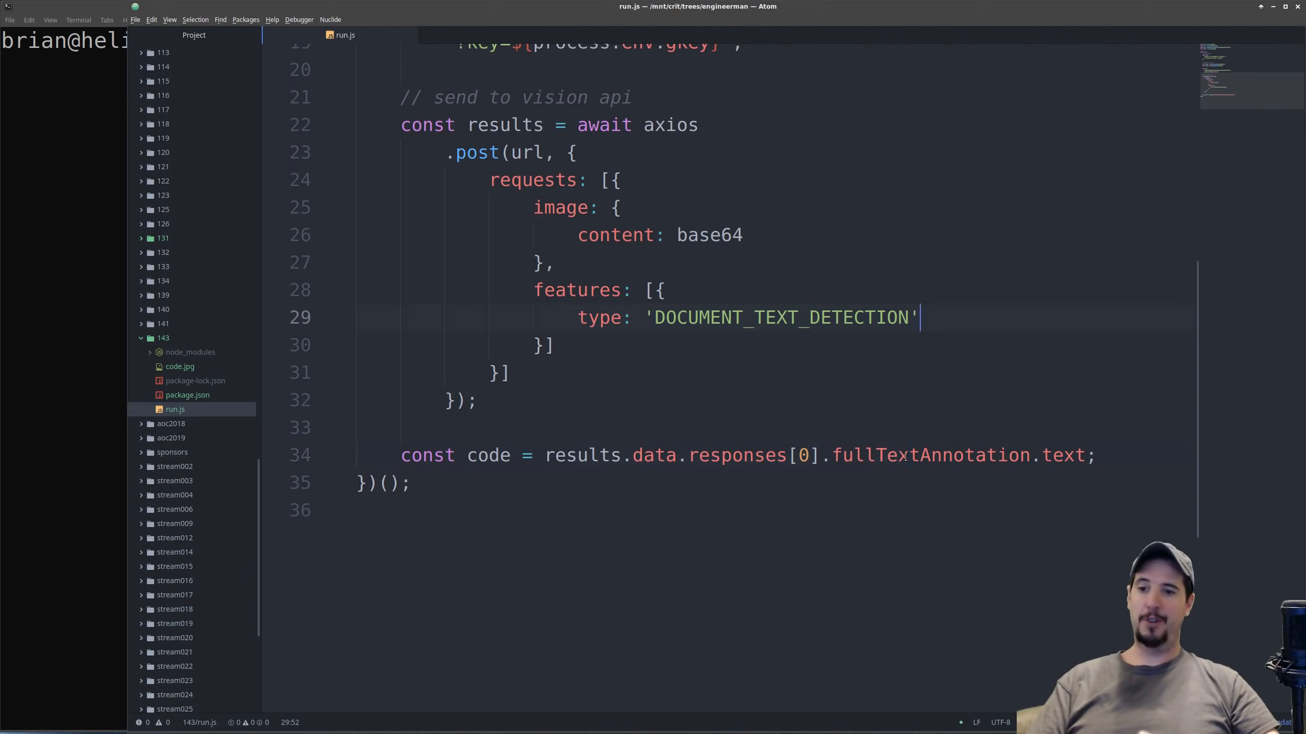
double_click(929, 455)
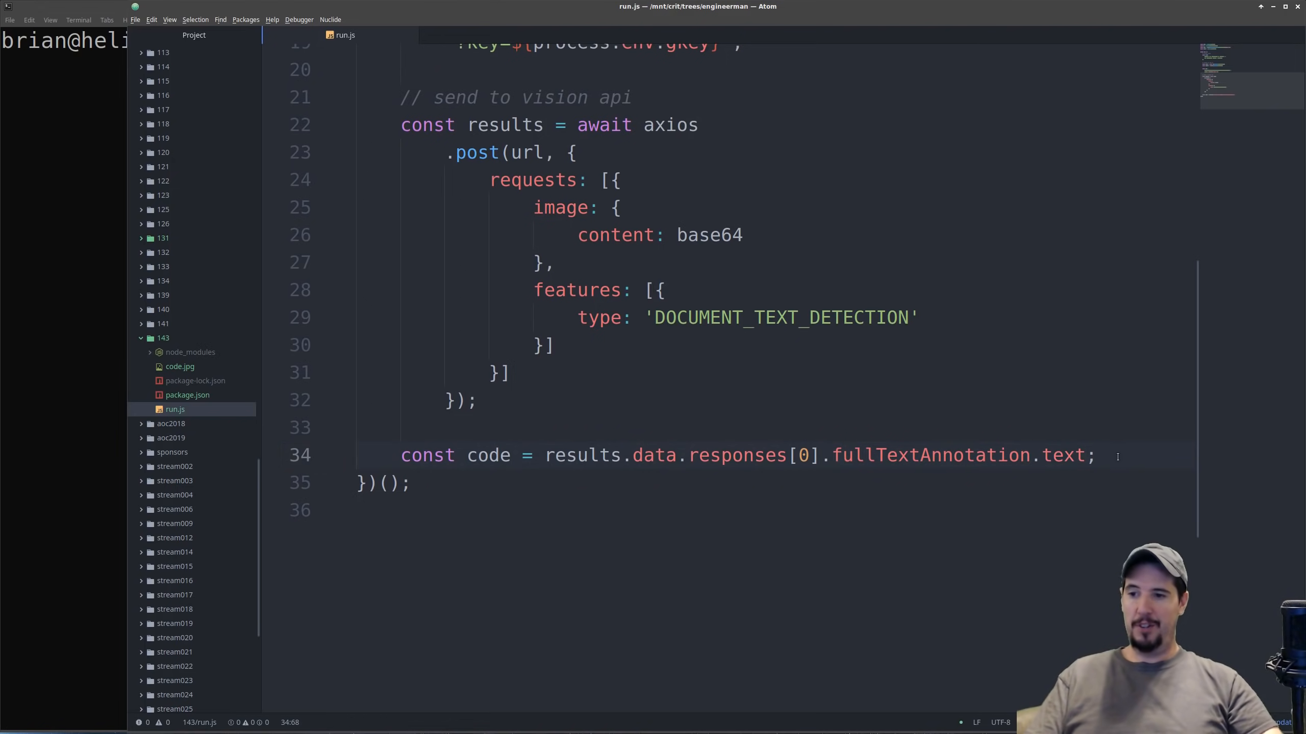
- Add console.log() for the result and switch to the terminal to run it
text(console.log())
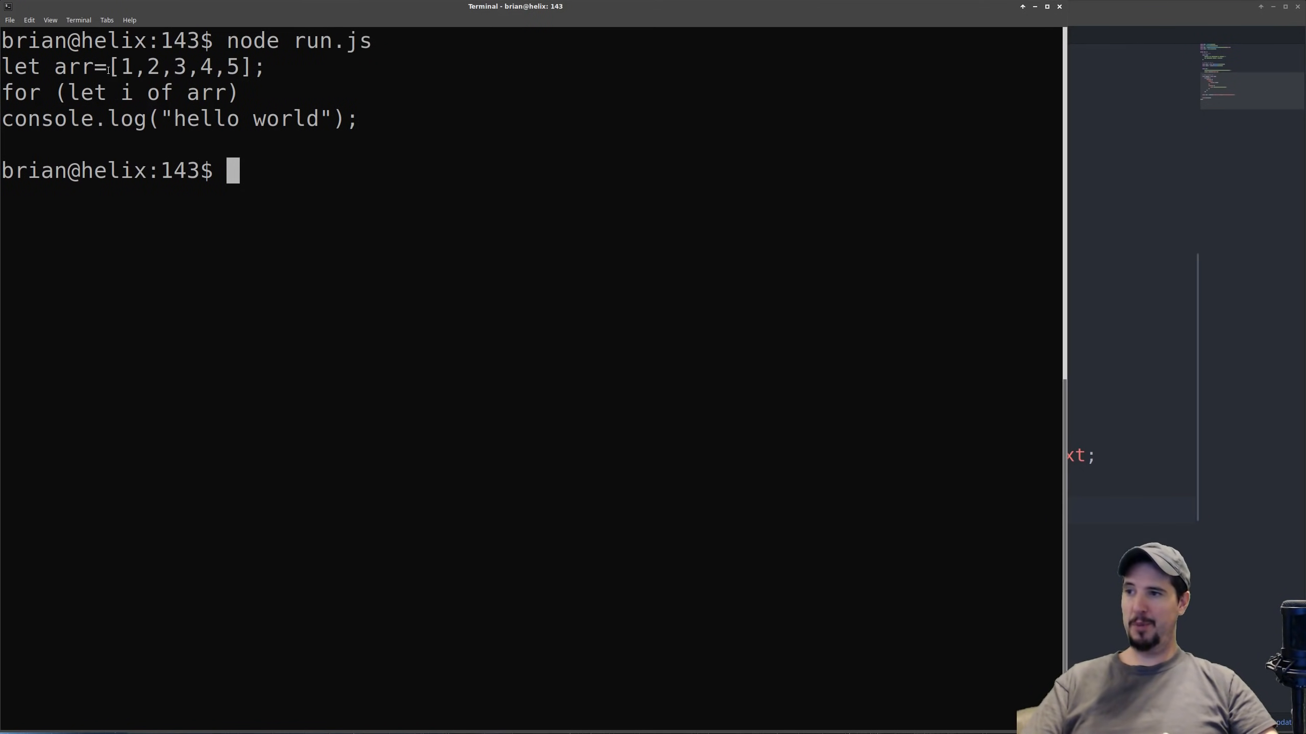
click(100, 67)
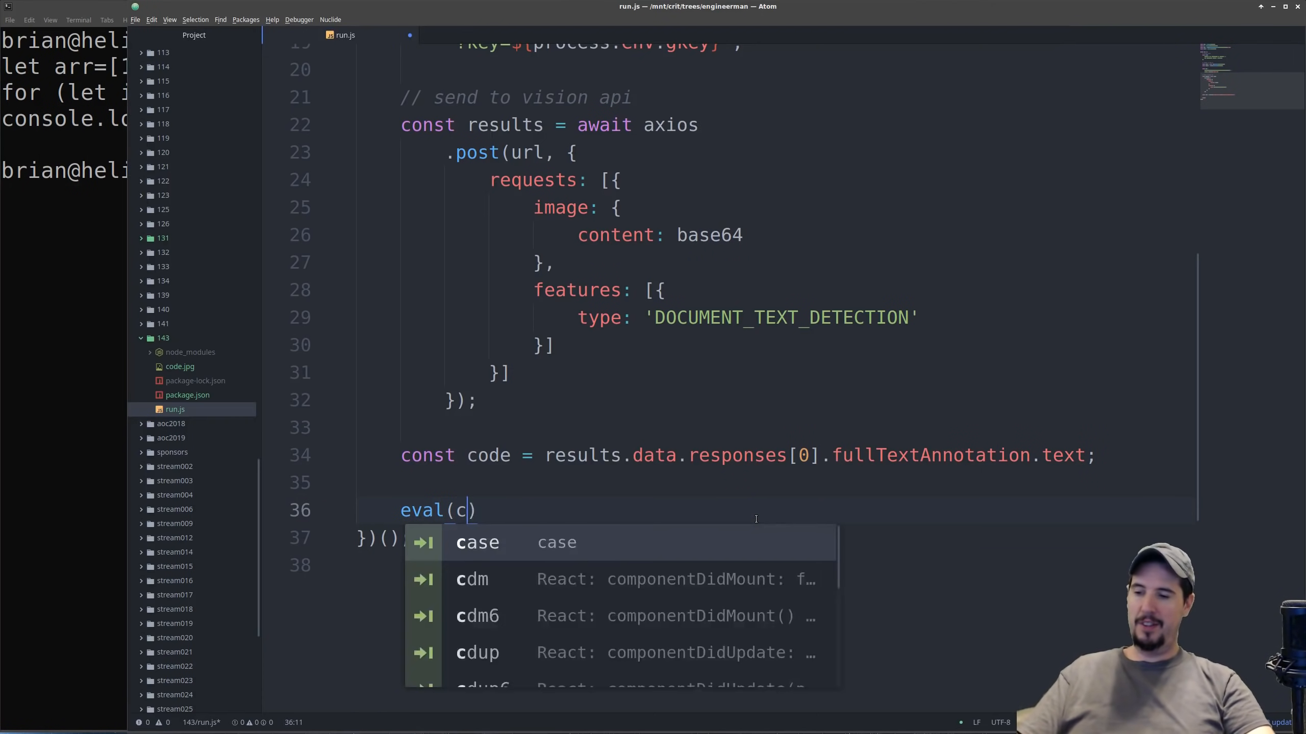
- Type eval(code); below the code constant, accepting the autocomplete suggestion
text(ode)
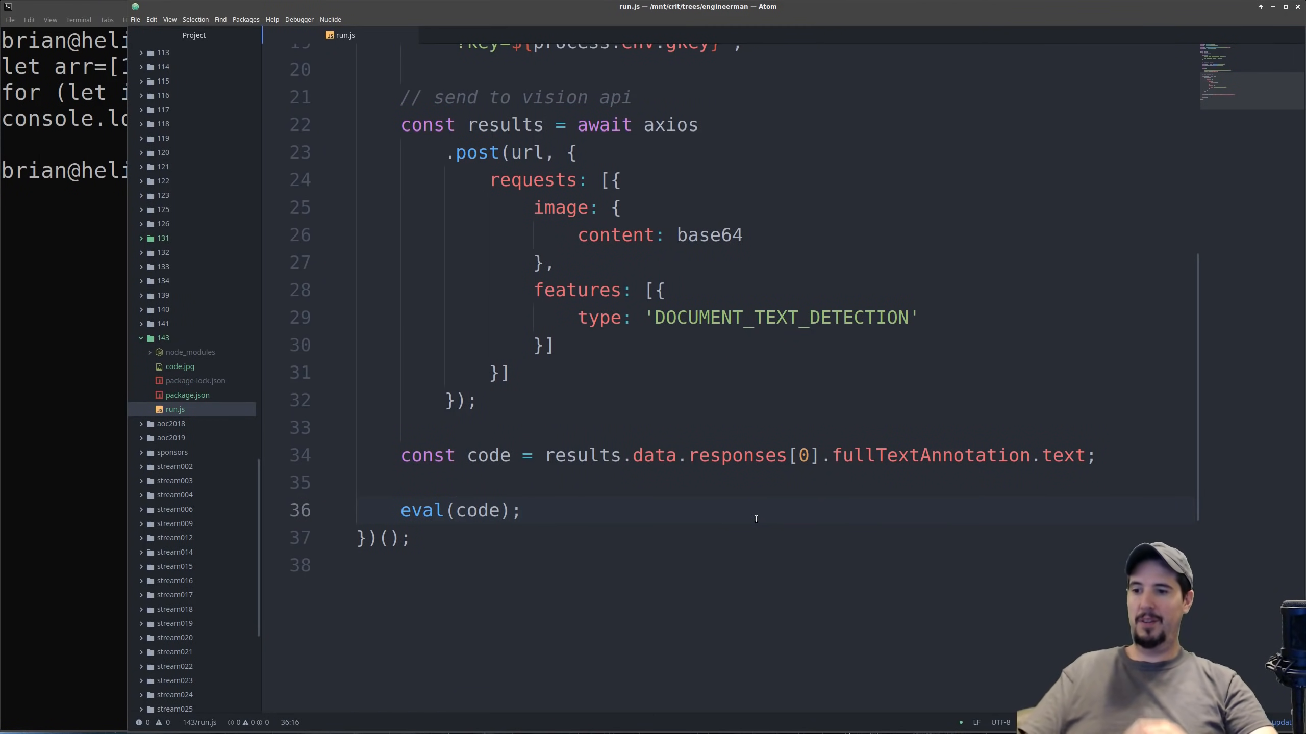